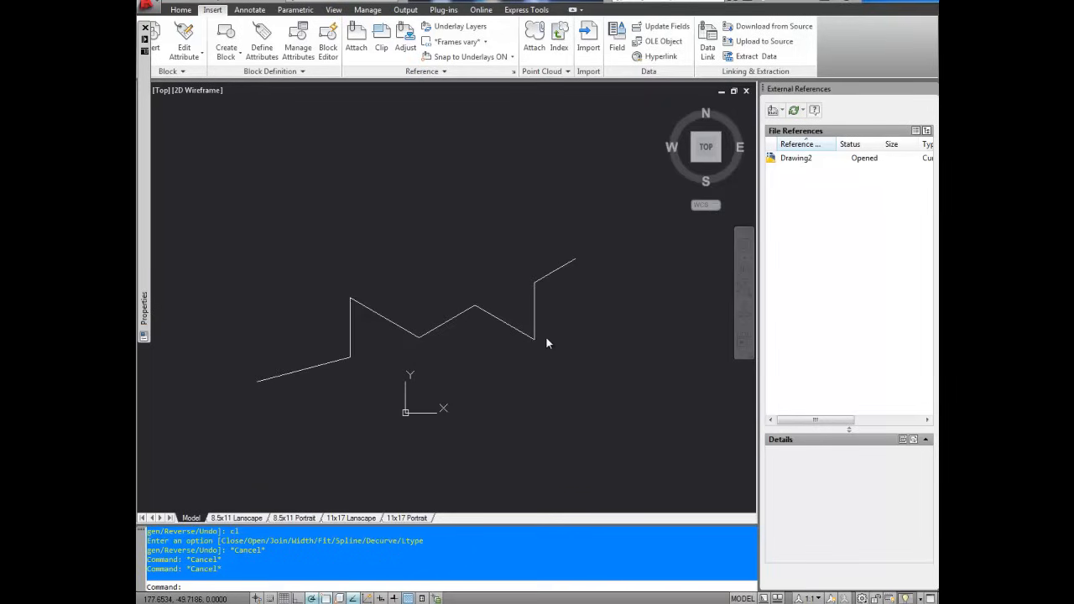
mouse_move(327, 380)
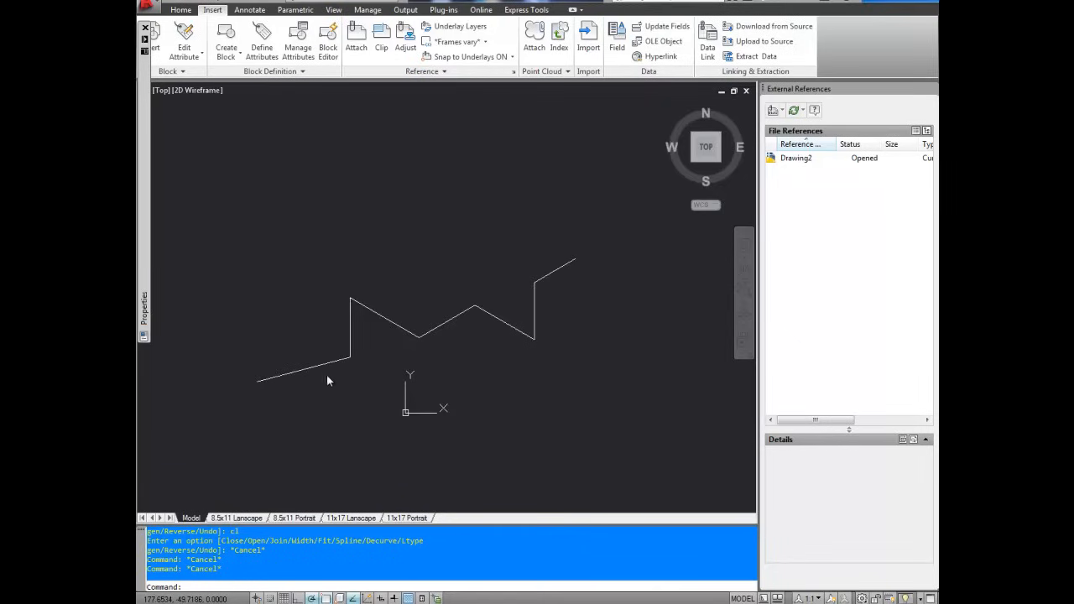
mouse_move(321, 362)
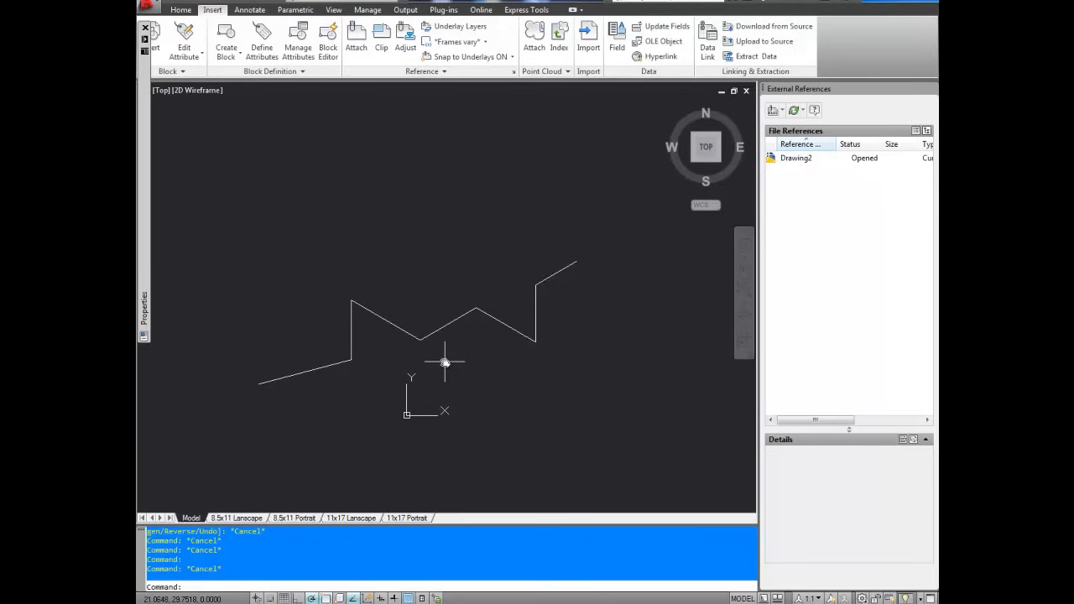
mouse_move(440, 356)
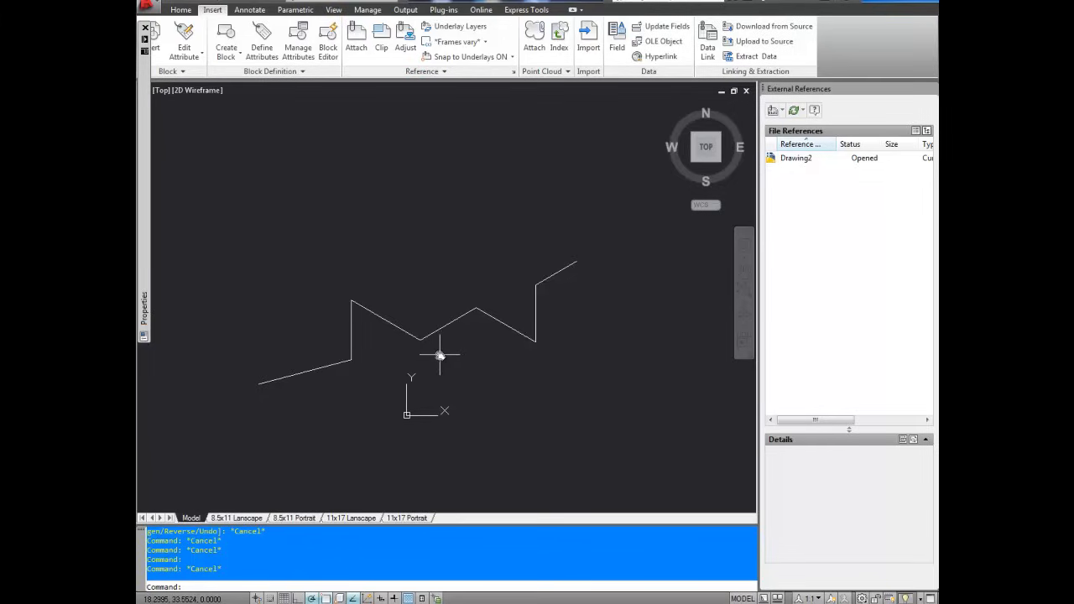
mouse_move(445, 326)
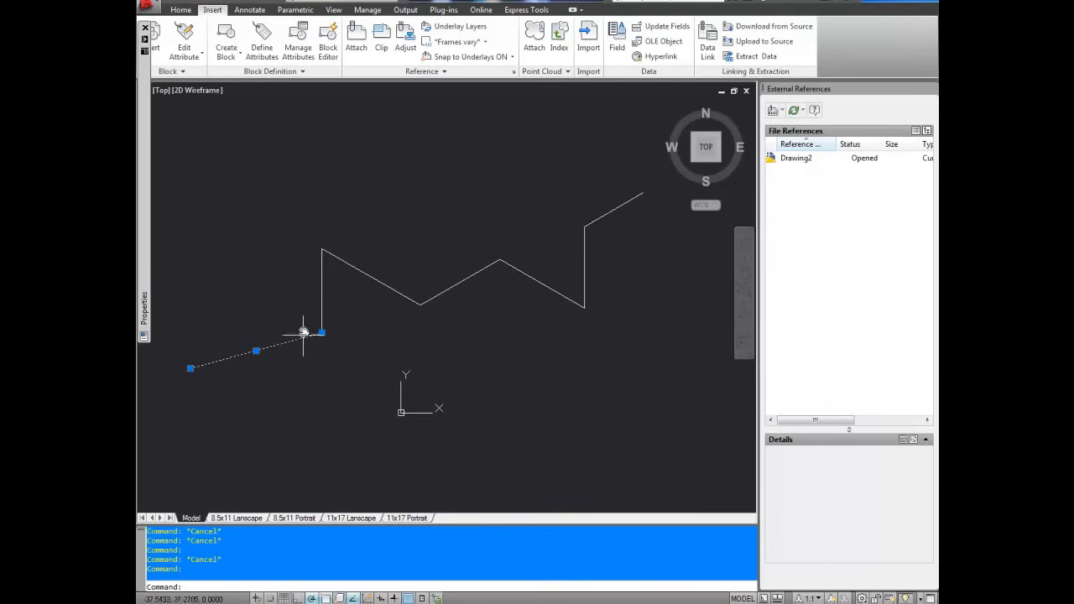
mouse_move(322, 285)
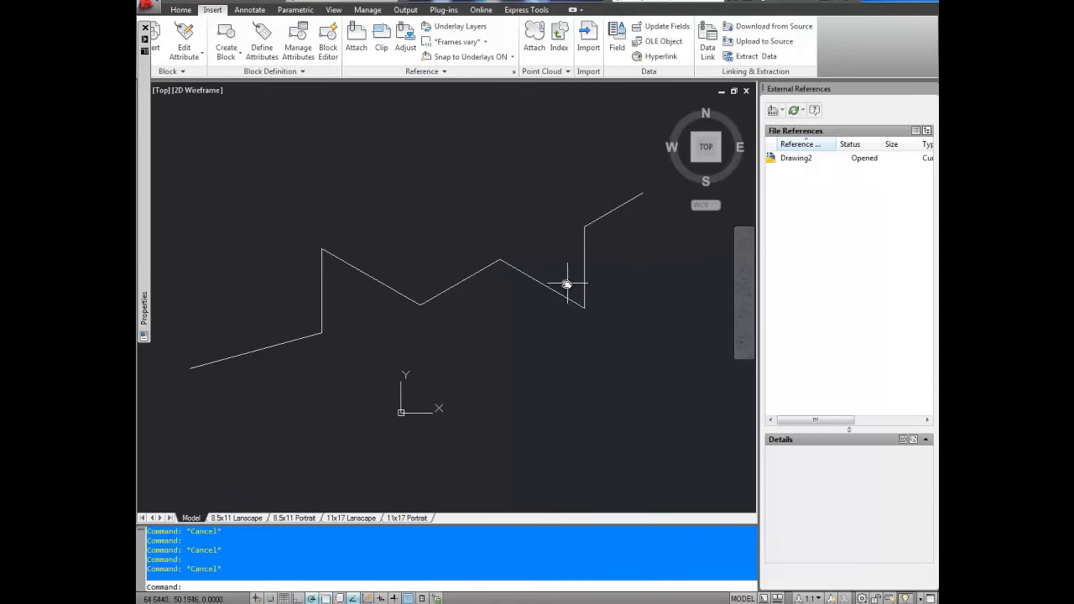
mouse_move(581, 262)
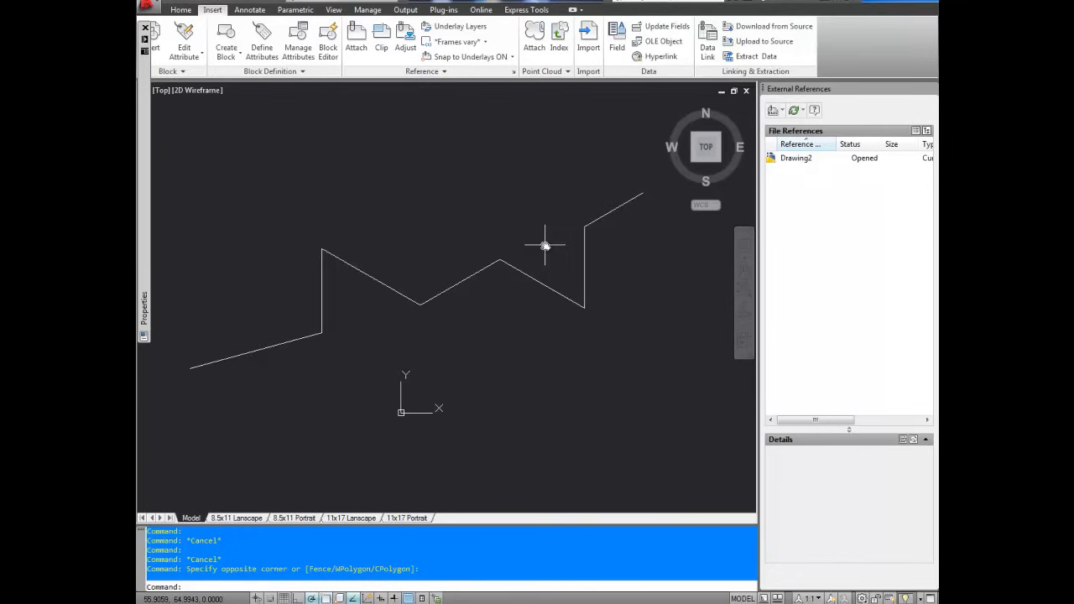
Step: Start PEDIT with Multiple and select the seven zigzag lines for conversion to polylines
text(PEDIT)
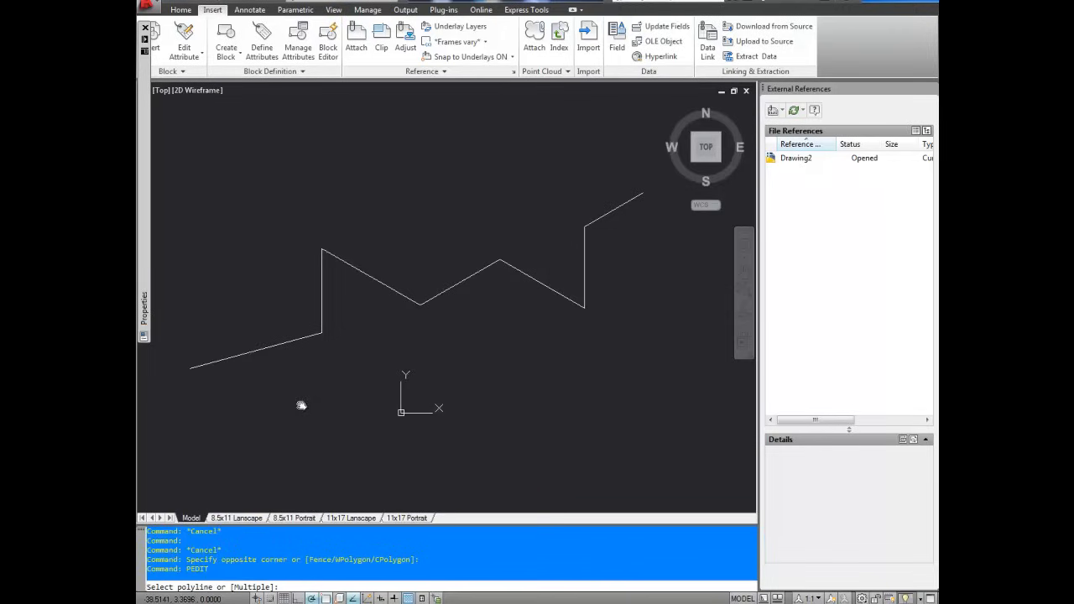
mouse_move(305, 348)
text(m)
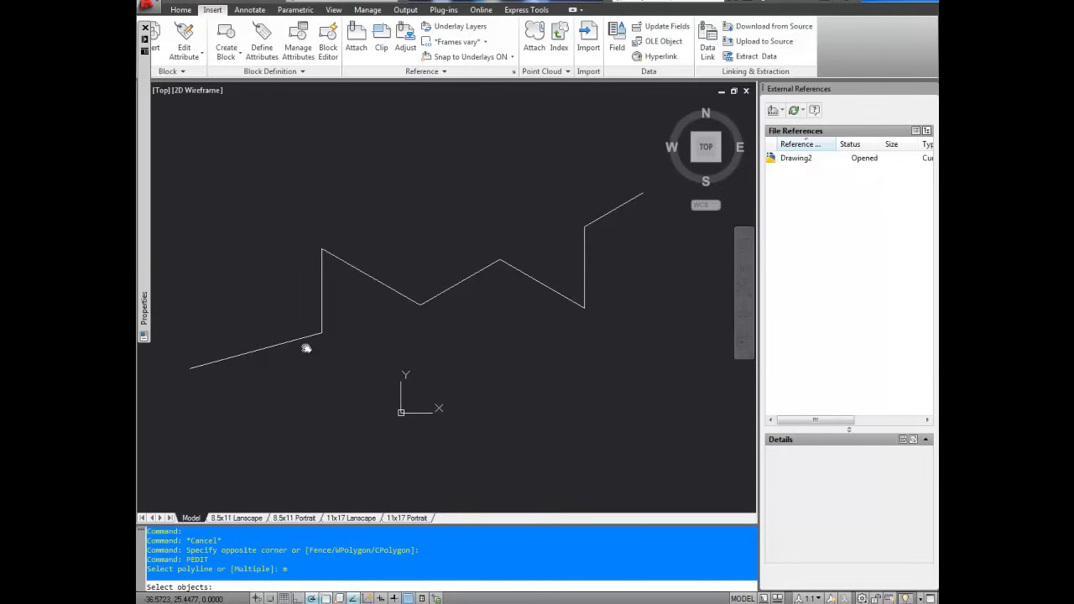
click(252, 353)
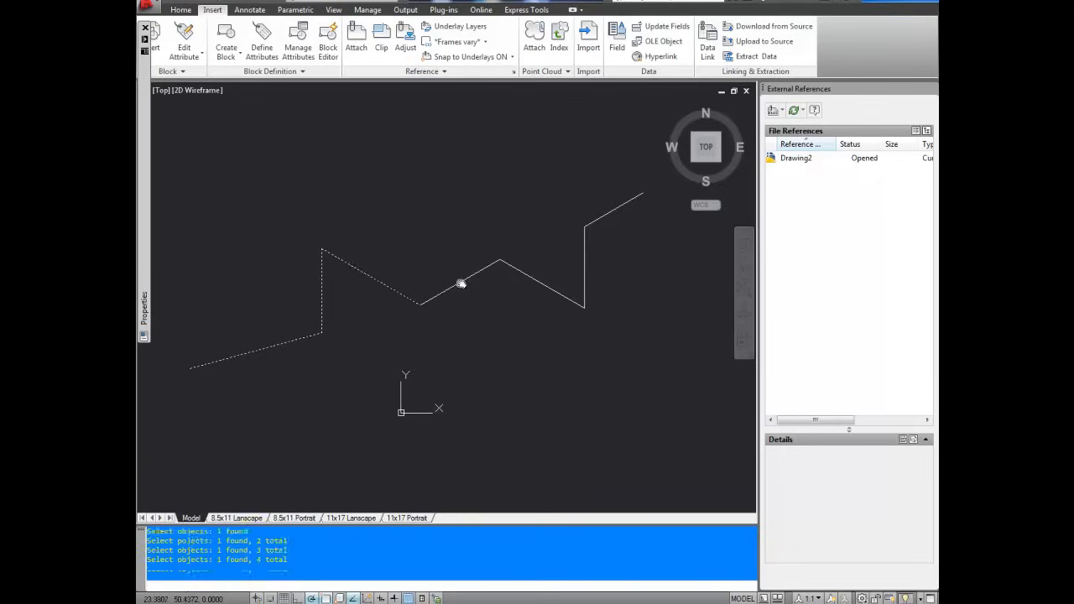
click(584, 265)
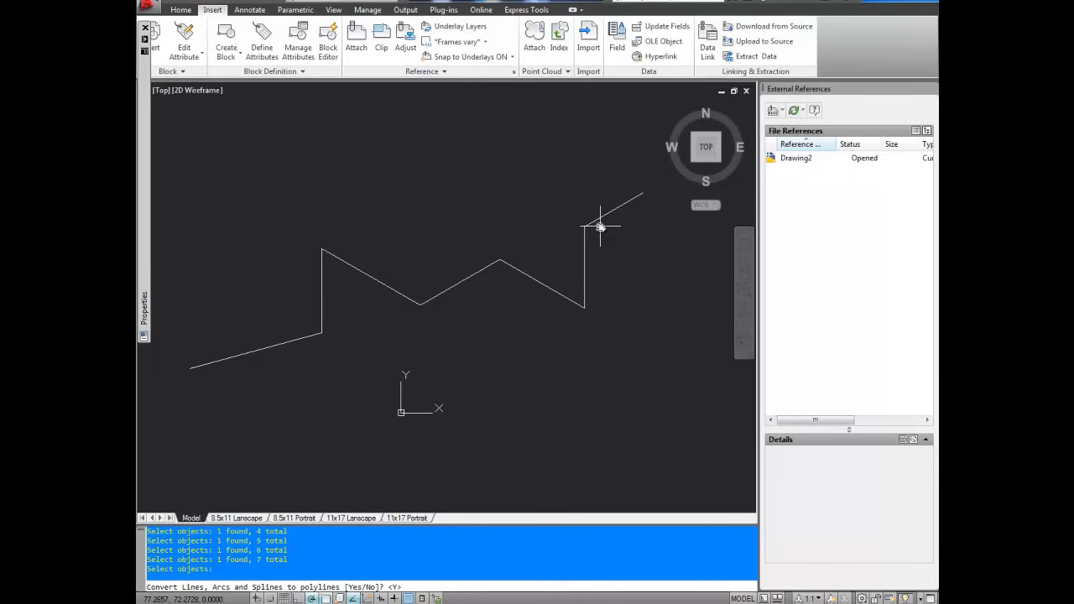
mouse_move(352, 503)
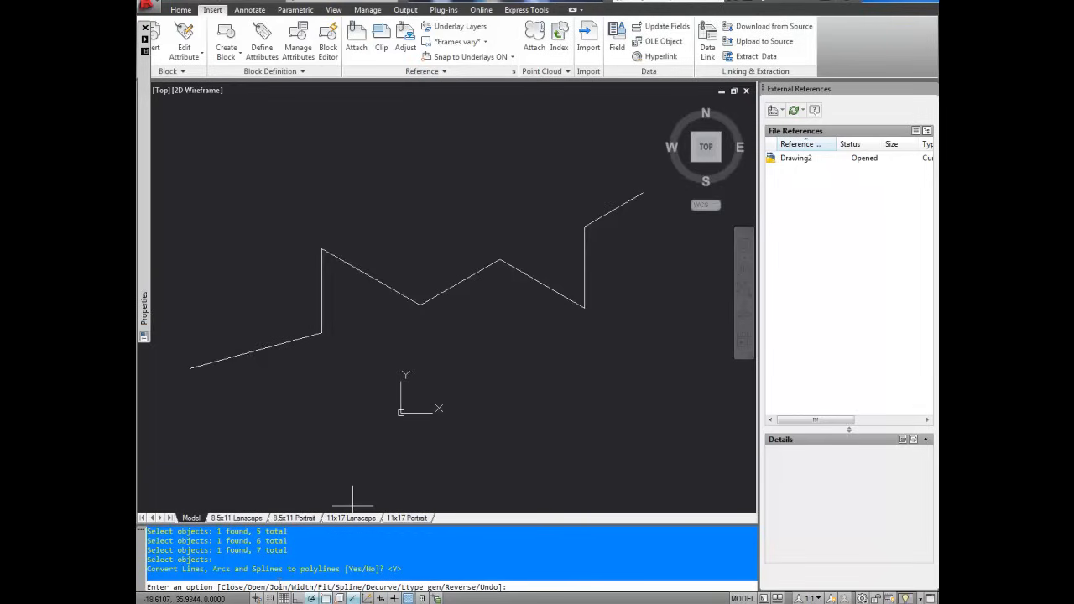
Step: Join the segments with fuzz distance 0 into one continuous zigzag polyline
text(j)
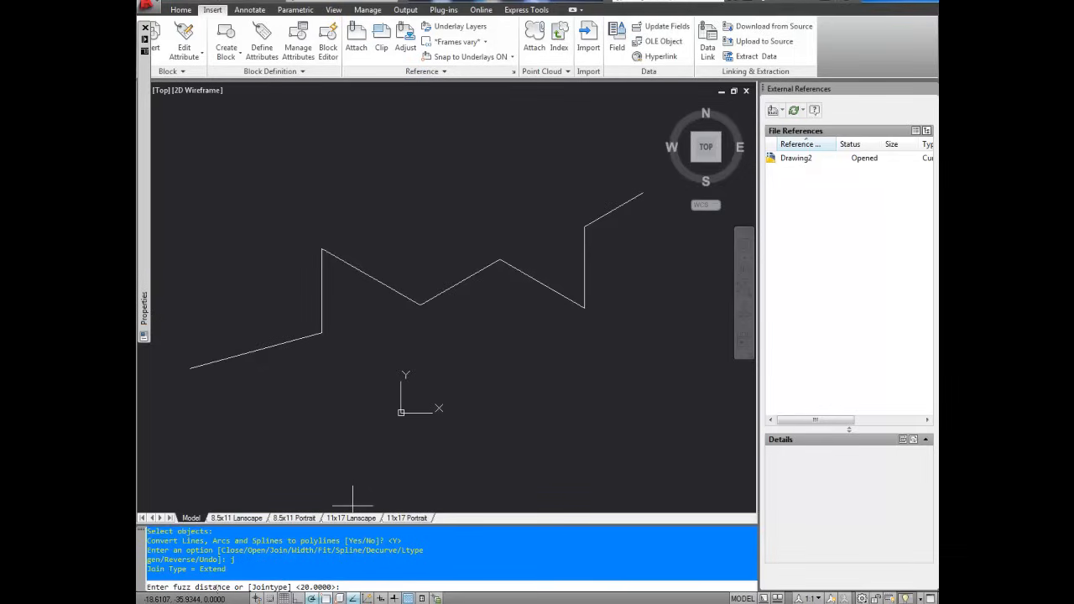
mouse_move(352, 376)
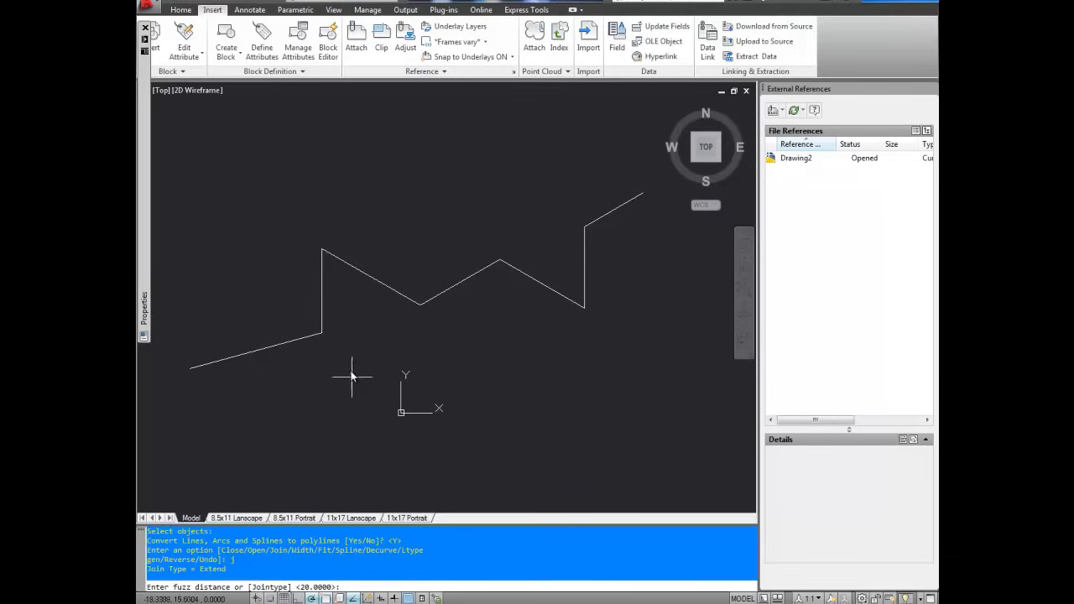
mouse_move(344, 346)
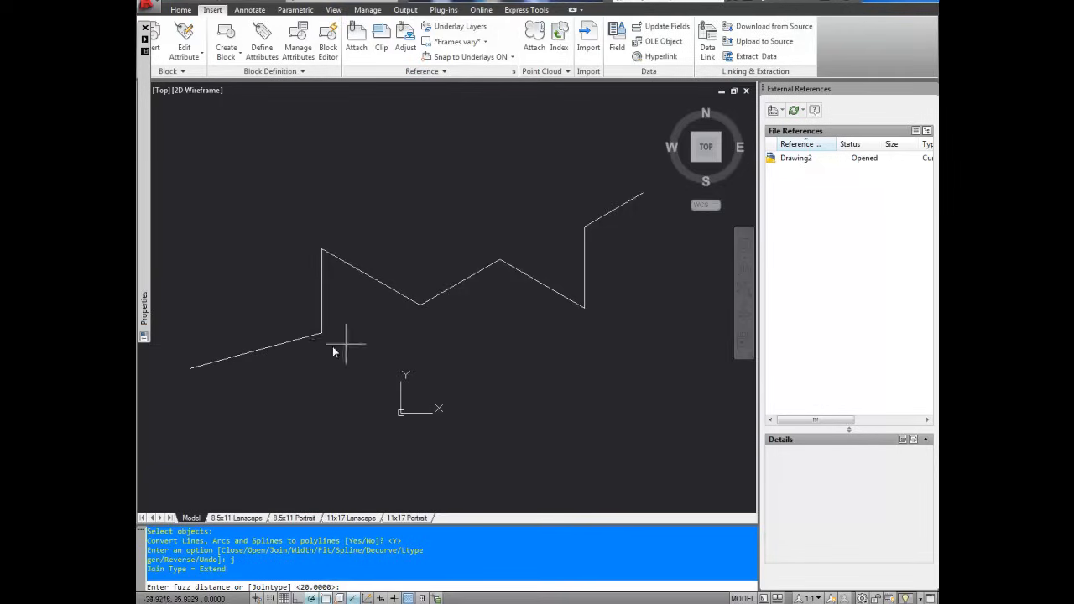
mouse_move(346, 298)
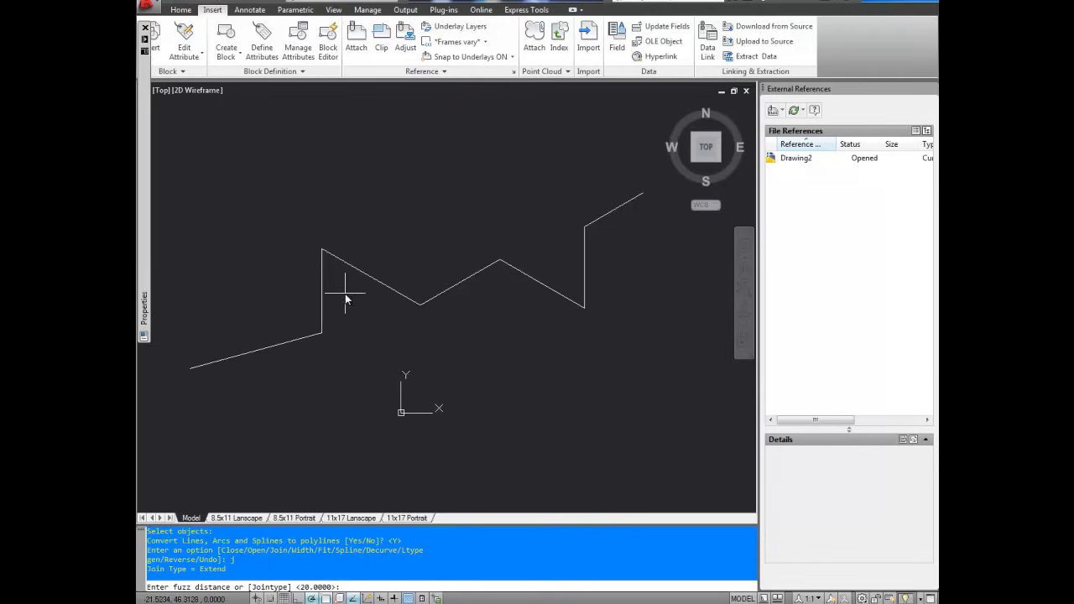
mouse_move(349, 373)
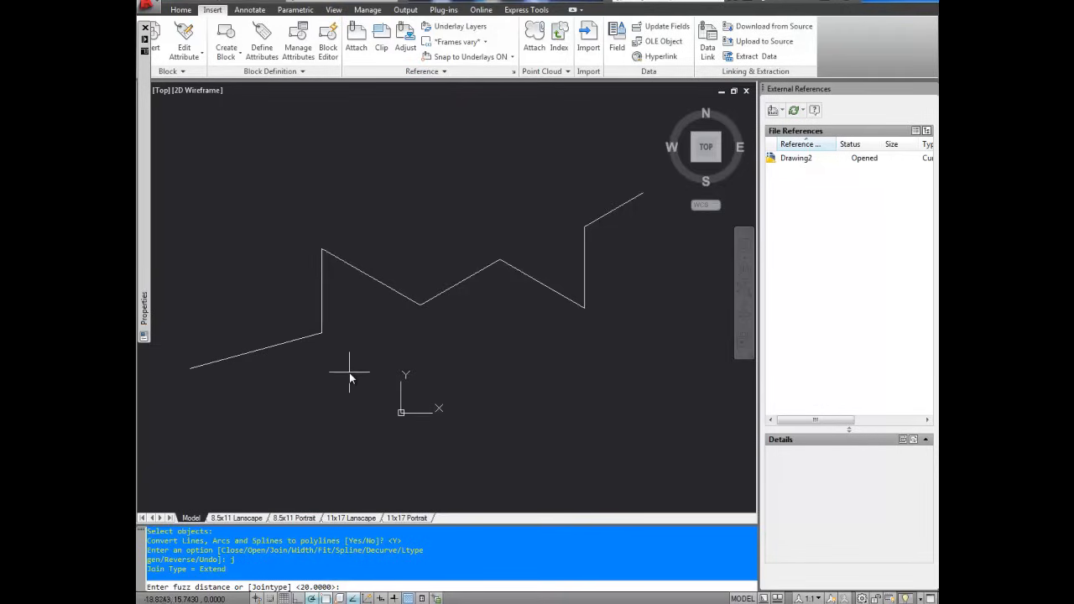
text(0)
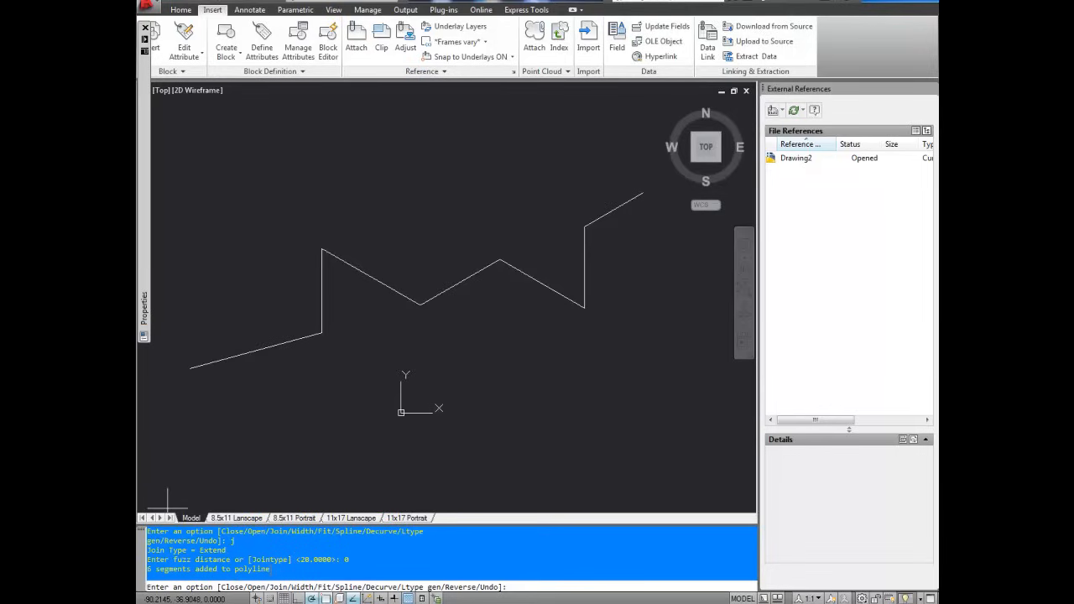
key(enter)
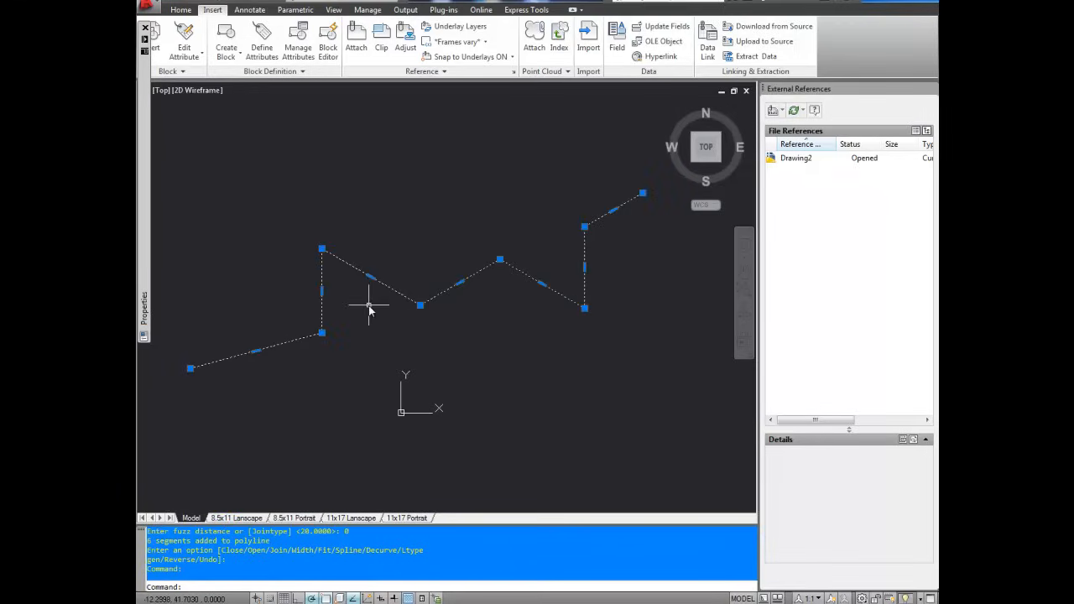
key(Escape)
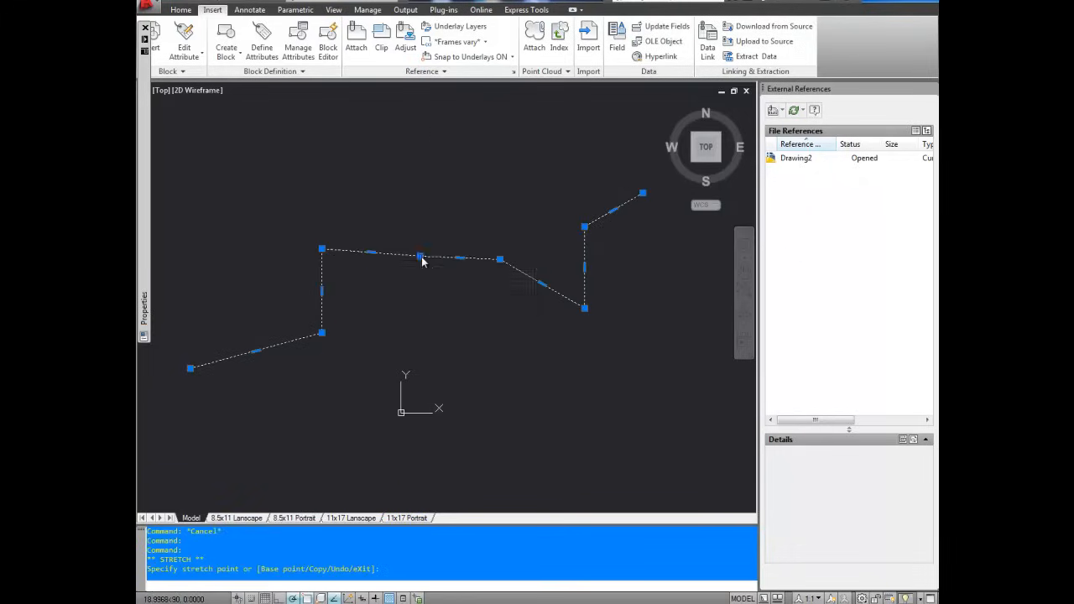
click(420, 258)
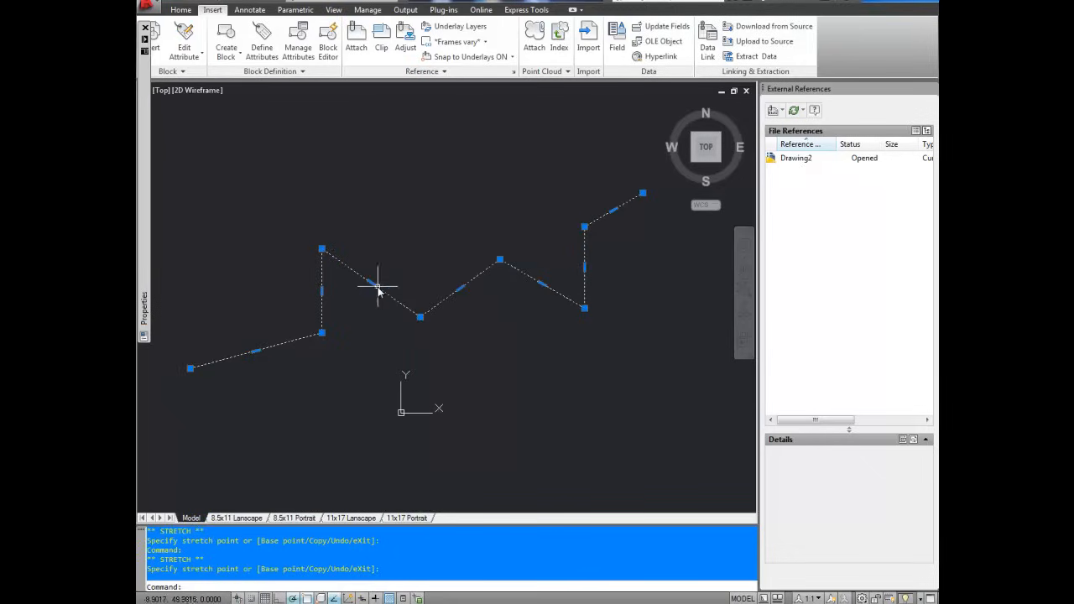
right_click(460, 293)
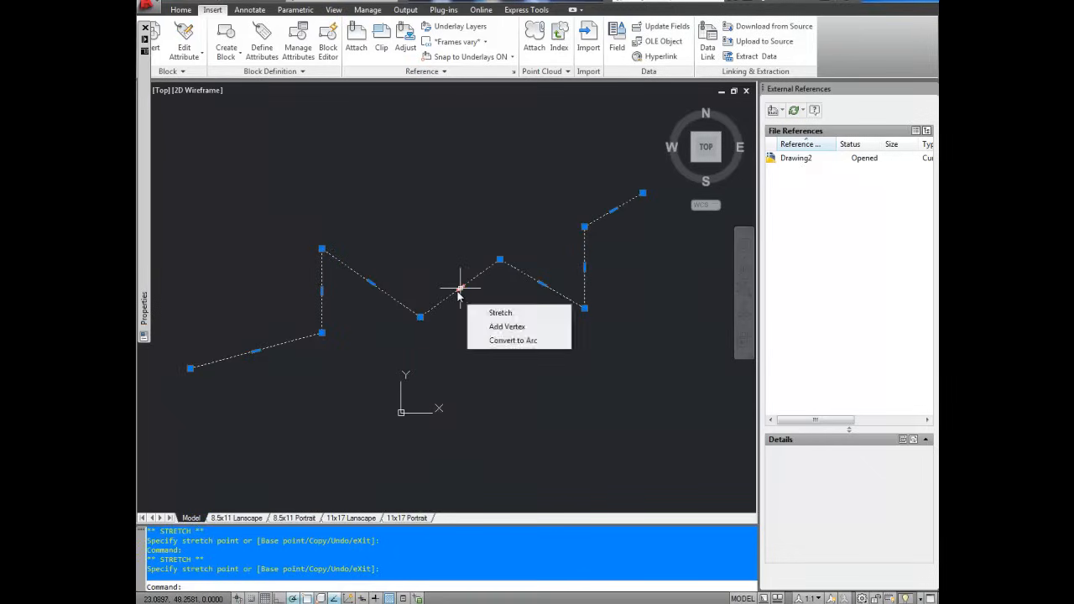
click(460, 294)
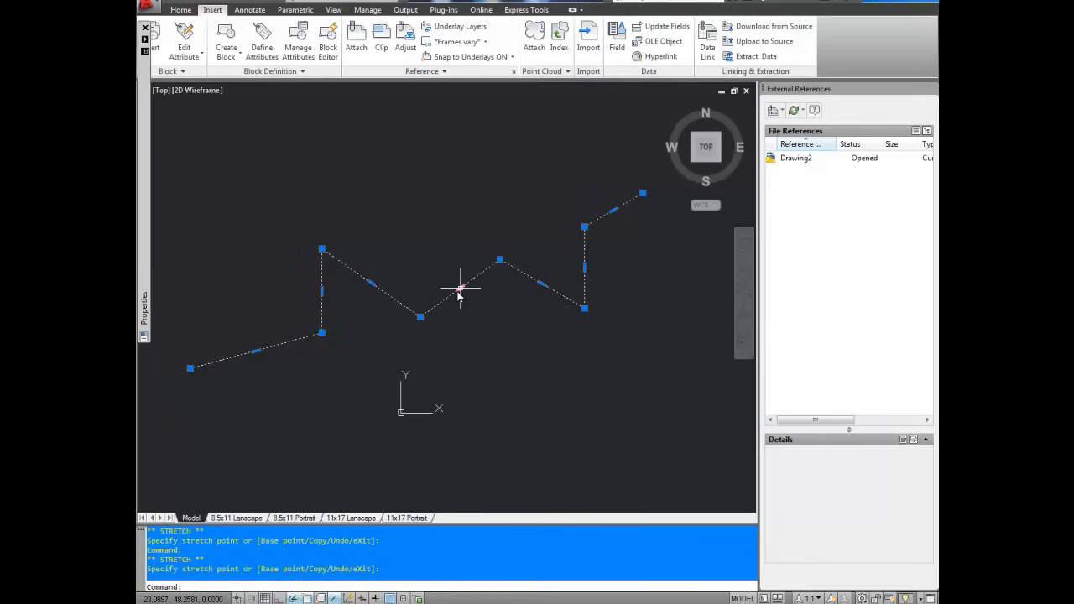
key(Escape)
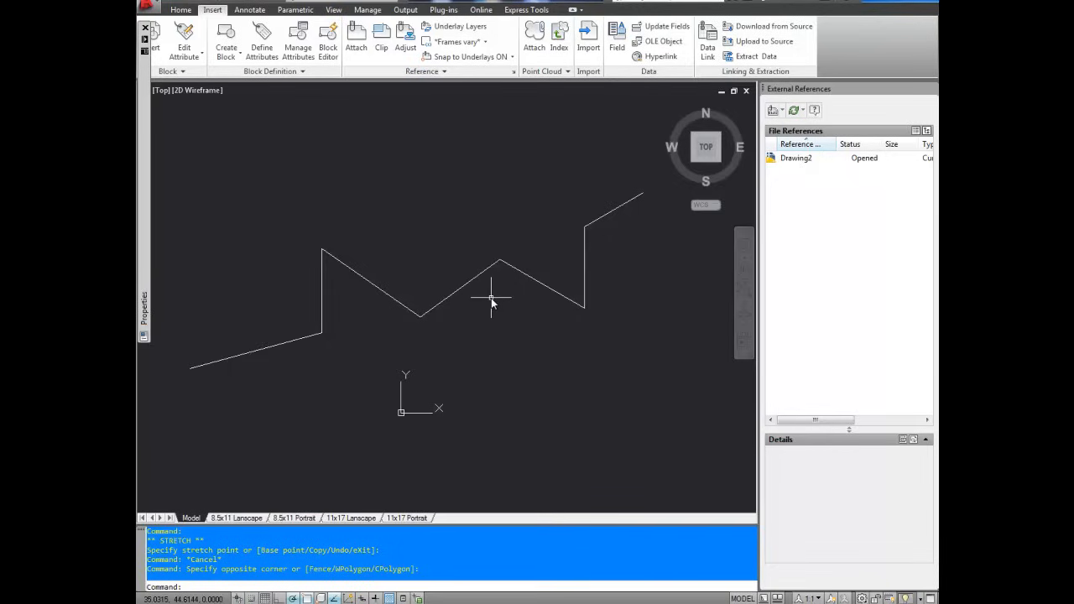
Step: Explode the joined zigzag polyline back into separate lines and clear the selection
text(EX)
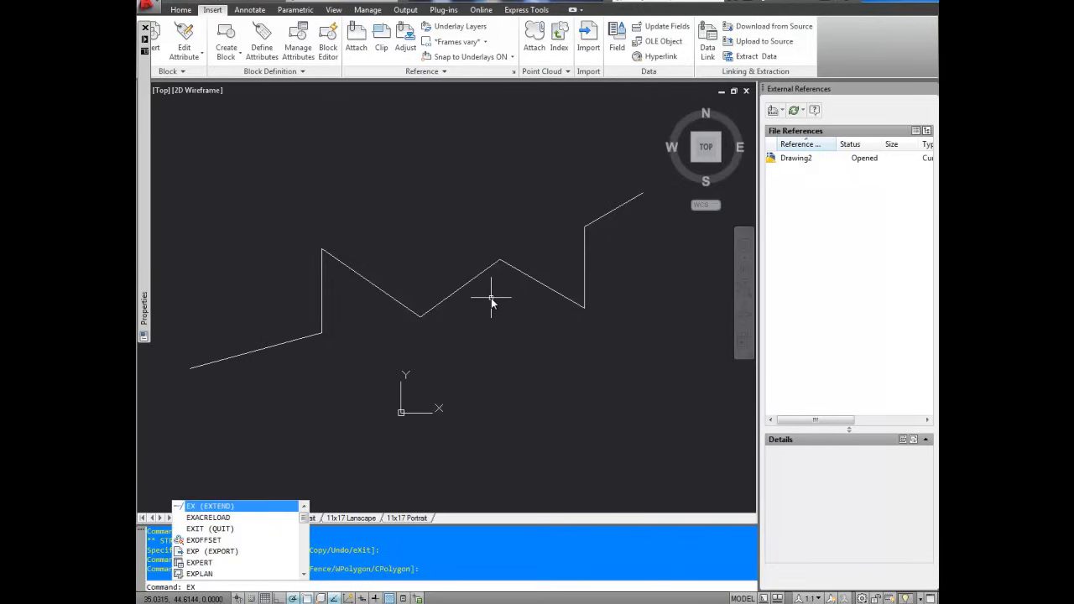
text(EXPLODE)
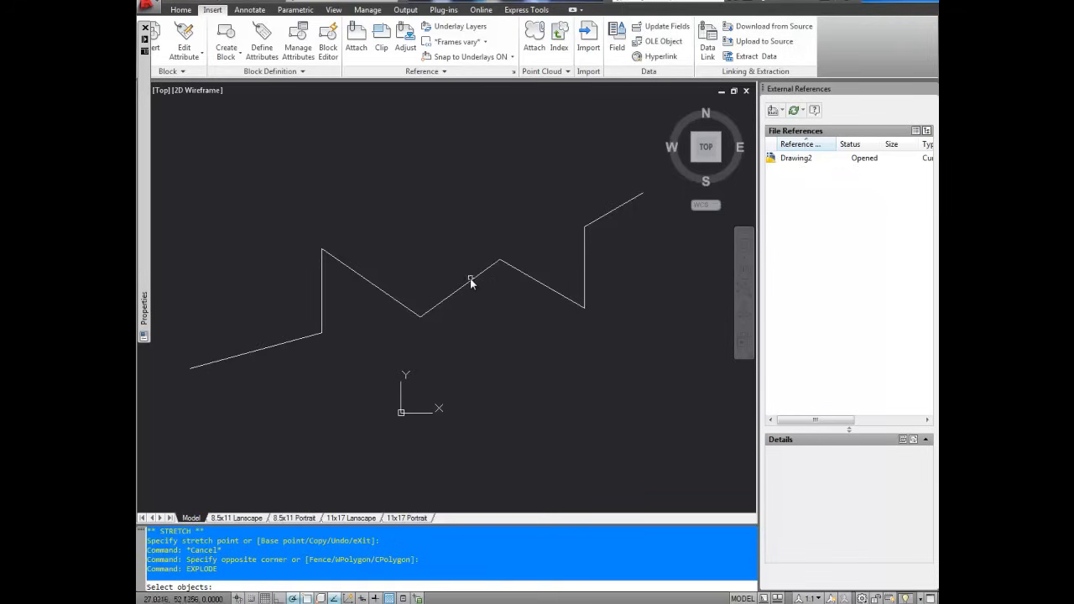
click(470, 282)
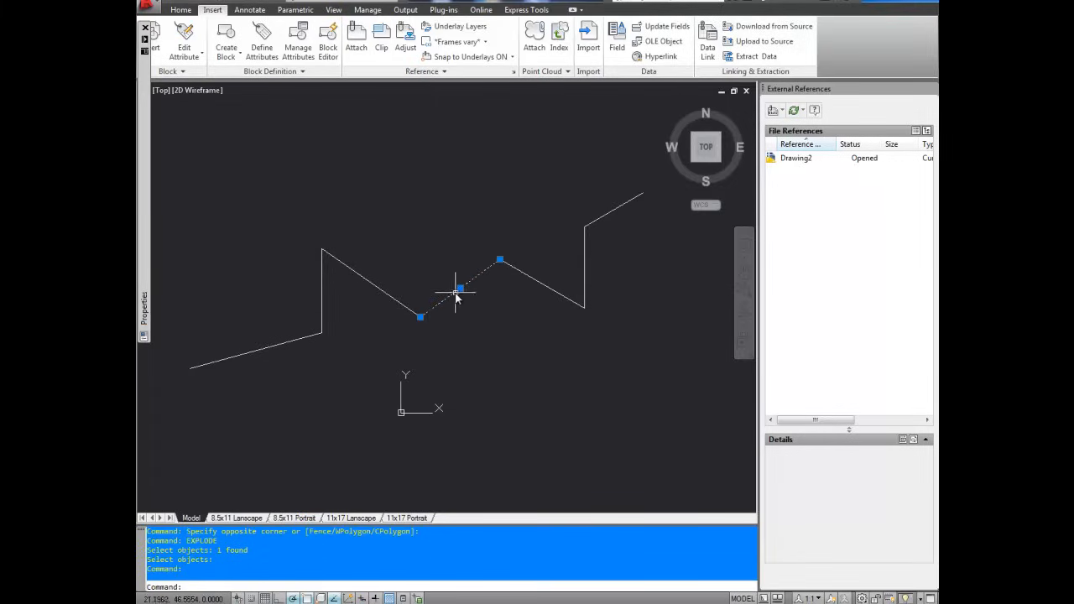
key(Escape)
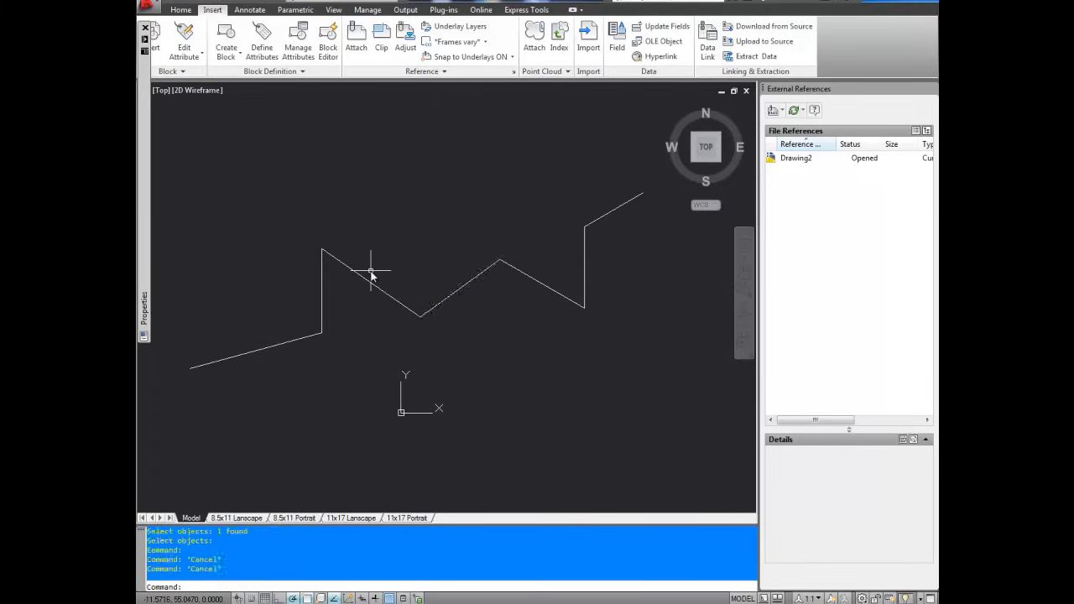
mouse_move(394, 326)
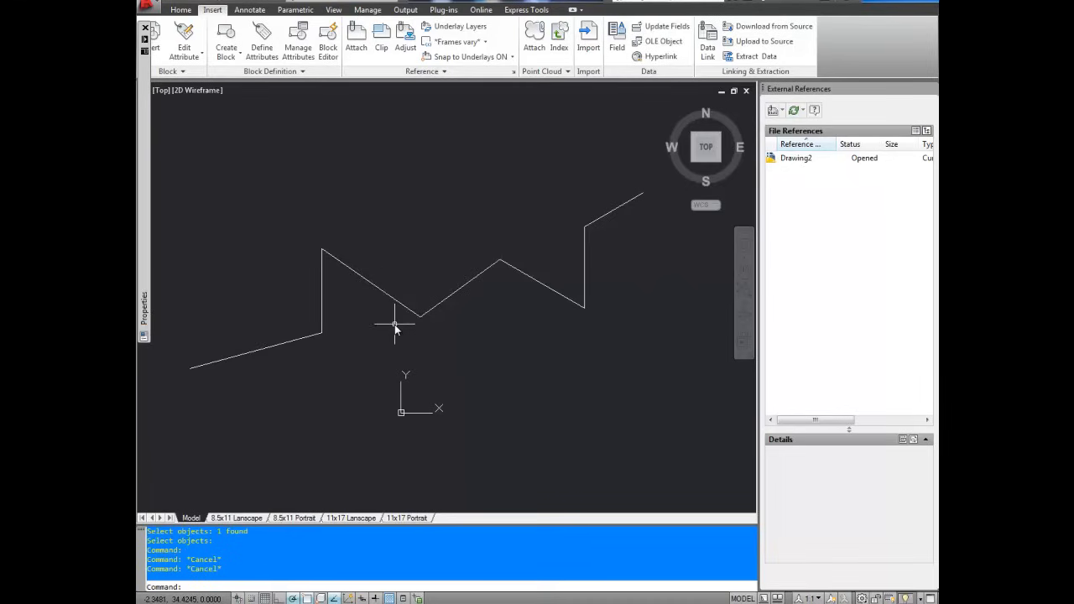
Step: Draw new lines from the zigzag's right endpoint across the top and down to the left
text(L LINE Specify first point:)
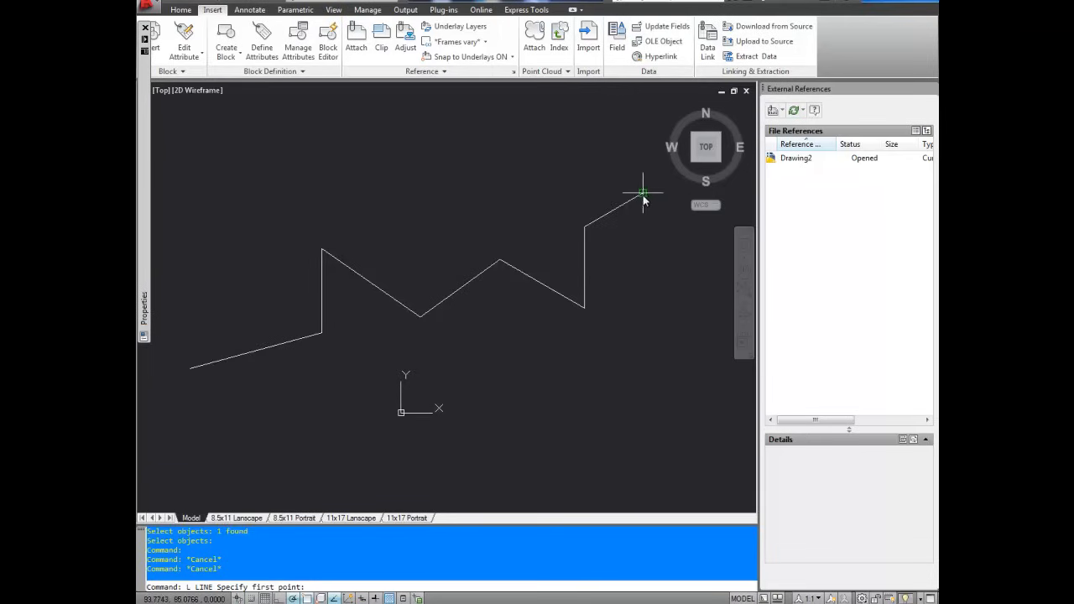
click(268, 215)
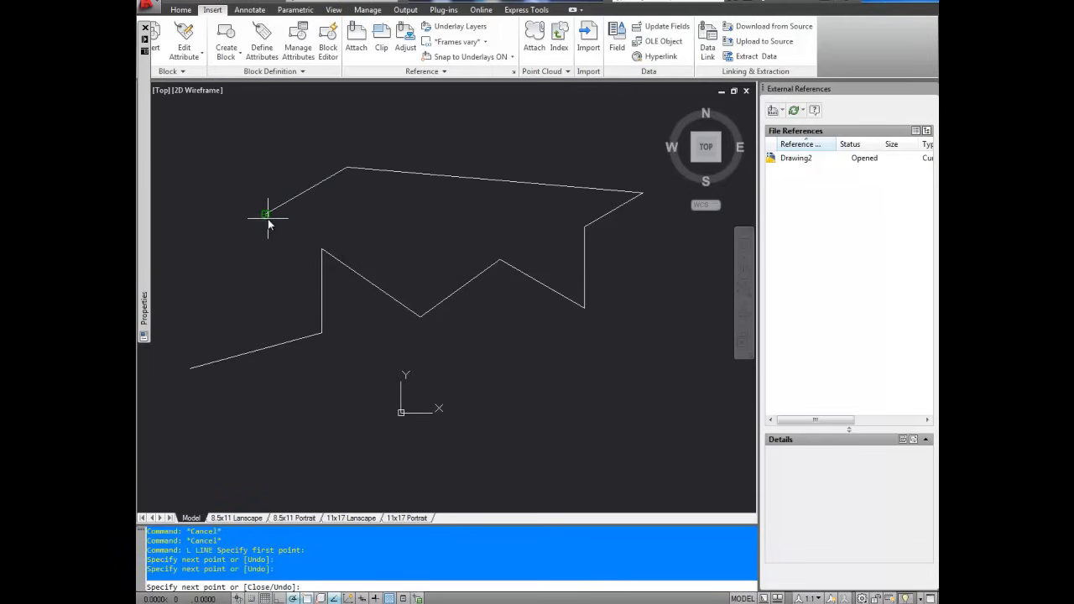
mouse_move(413, 109)
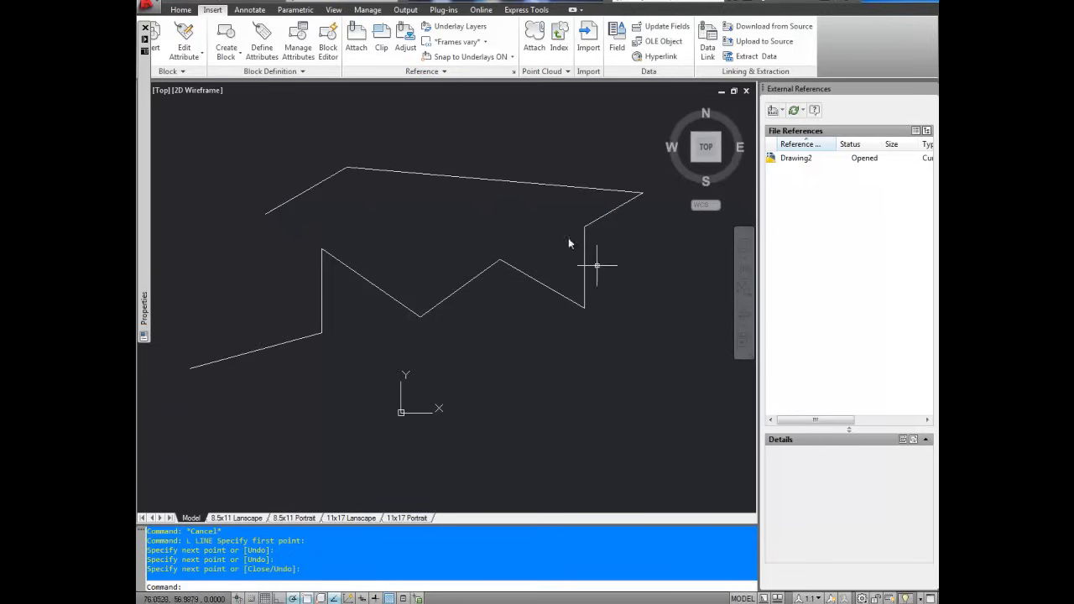
mouse_move(317, 186)
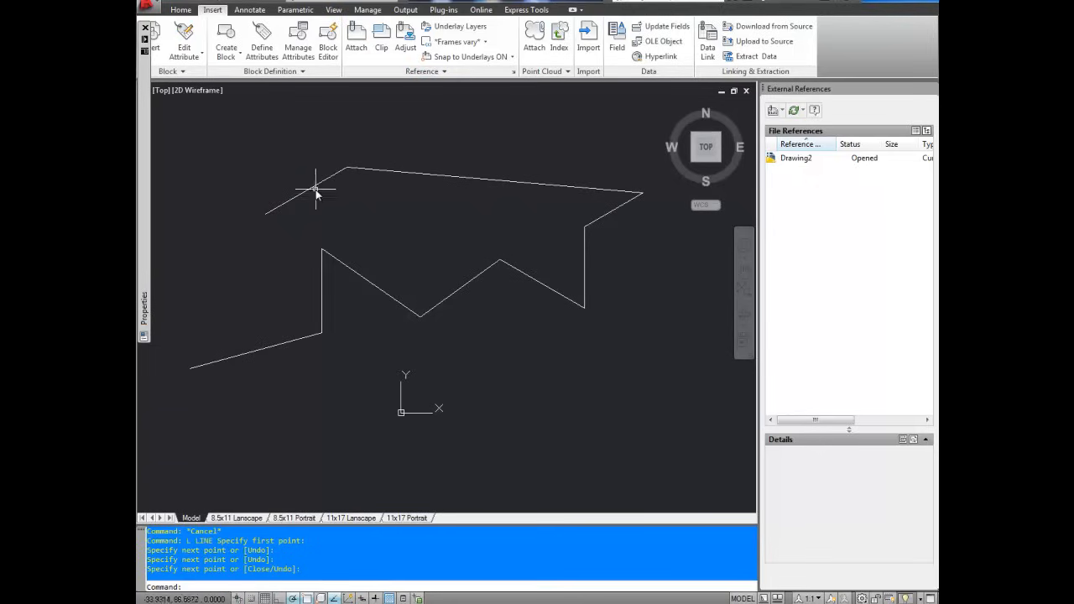
click(181, 10)
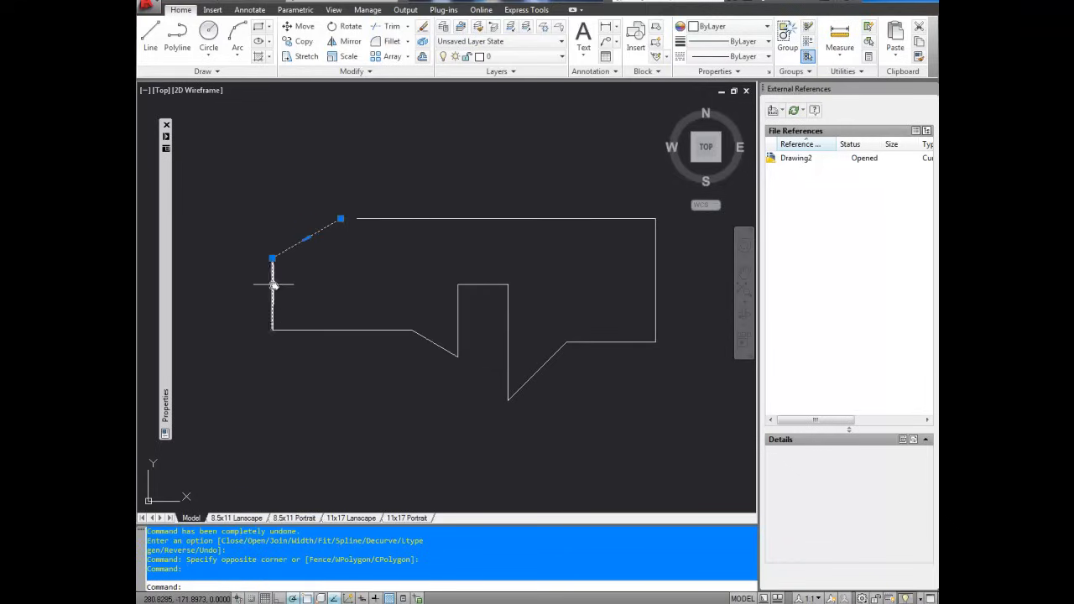
Step: Start PEDIT with Multiple to gather all 11 outline lines into one edit
key(Escape)
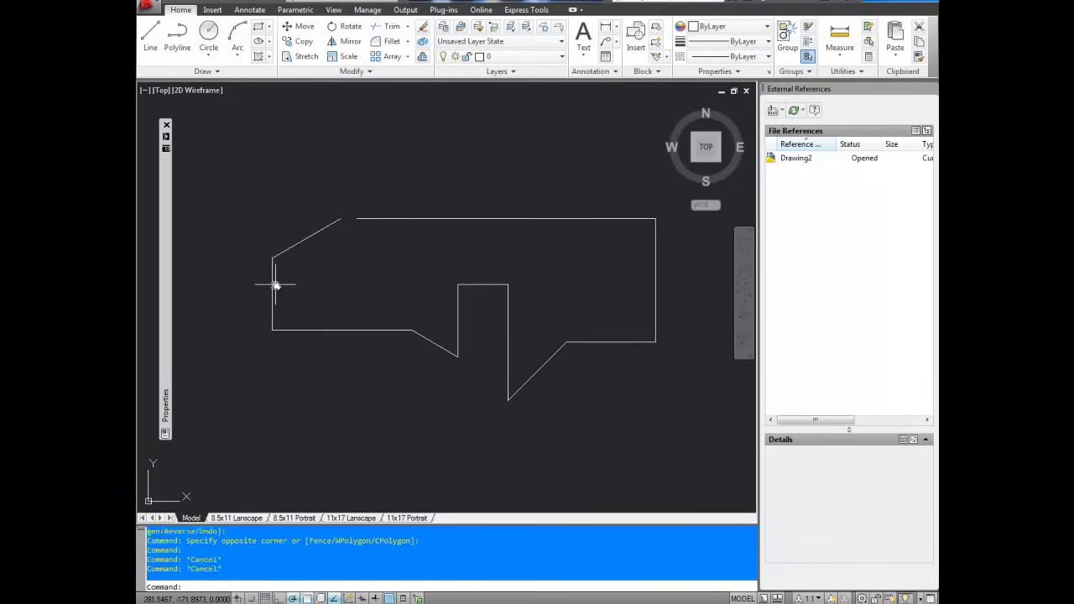
mouse_move(396, 344)
text(PEDIT)
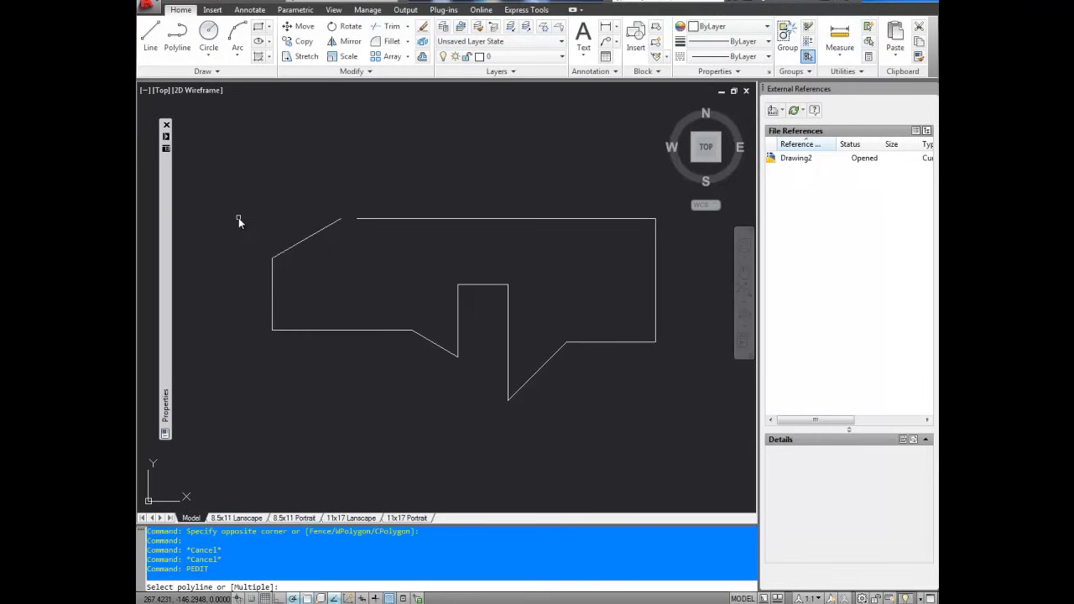
text(m)
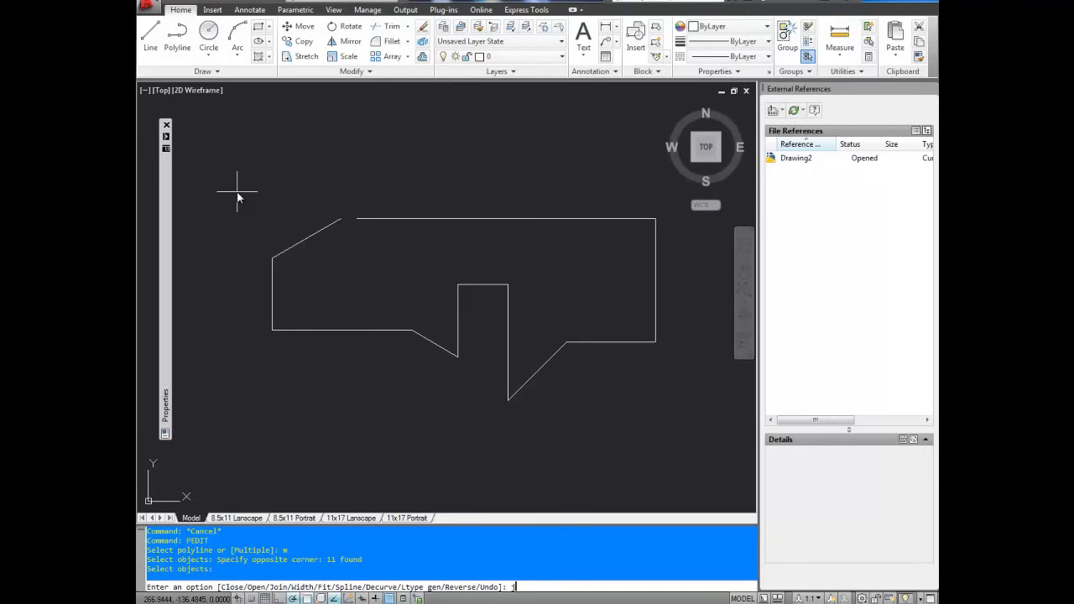
Step: Join the outline with fuzz distance 25 and close it into one polyline
text(j)
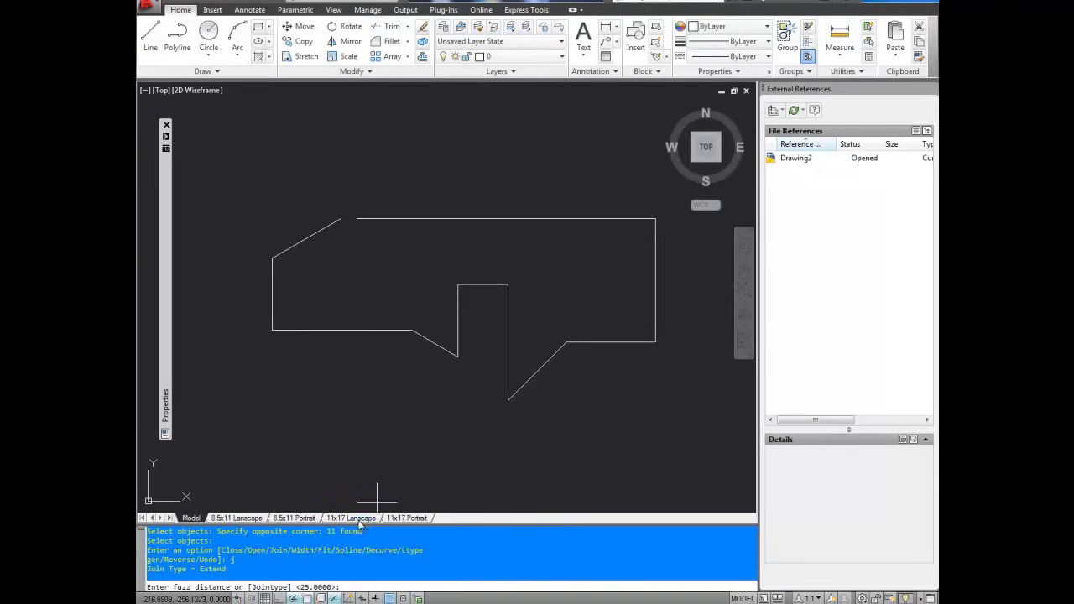
text(25)
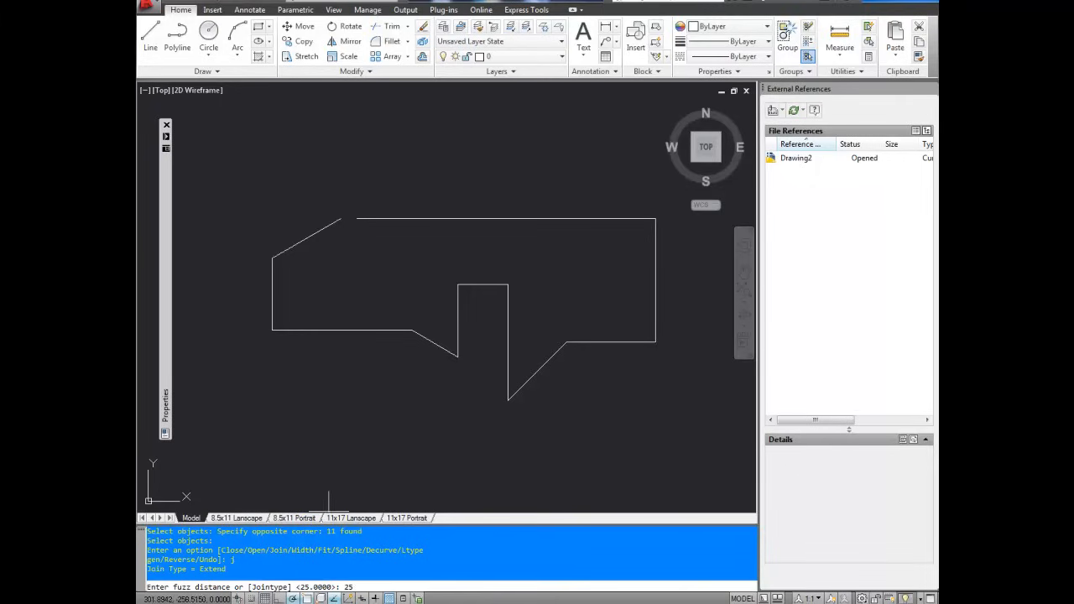
mouse_move(390, 282)
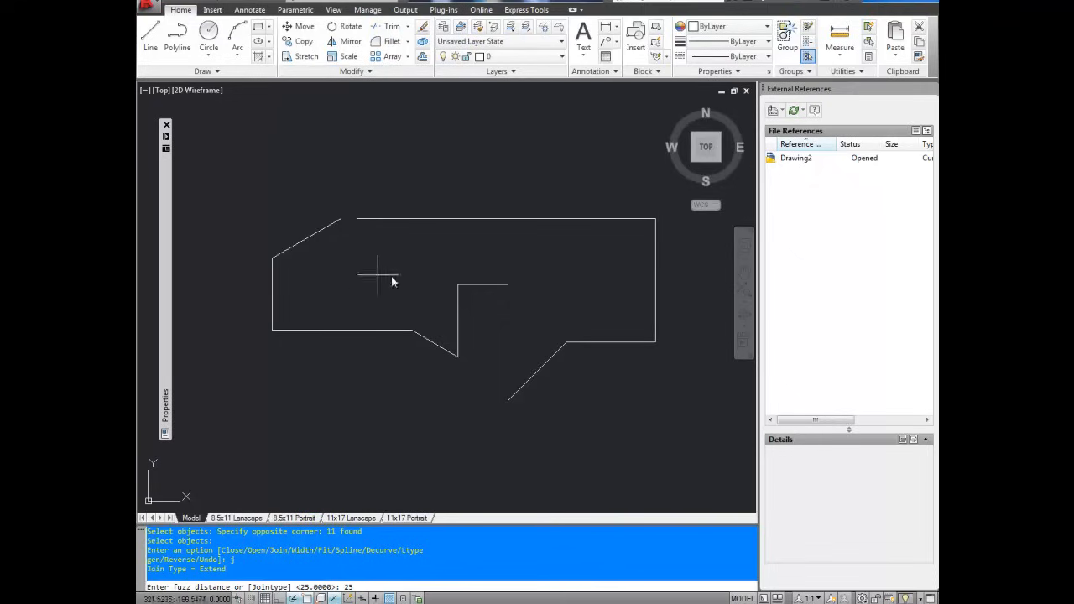
mouse_move(379, 248)
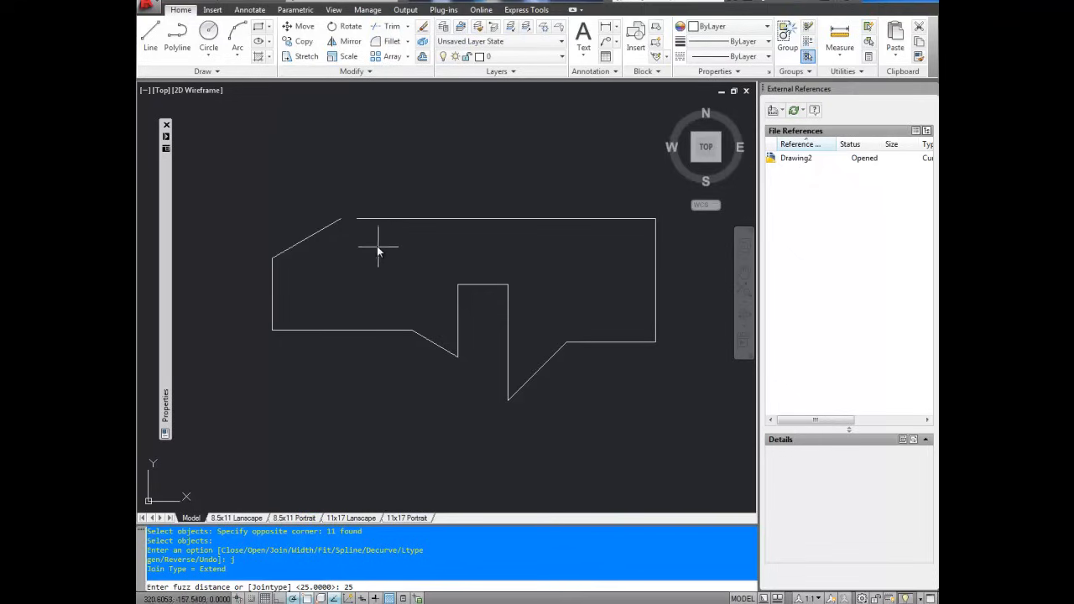
mouse_move(376, 252)
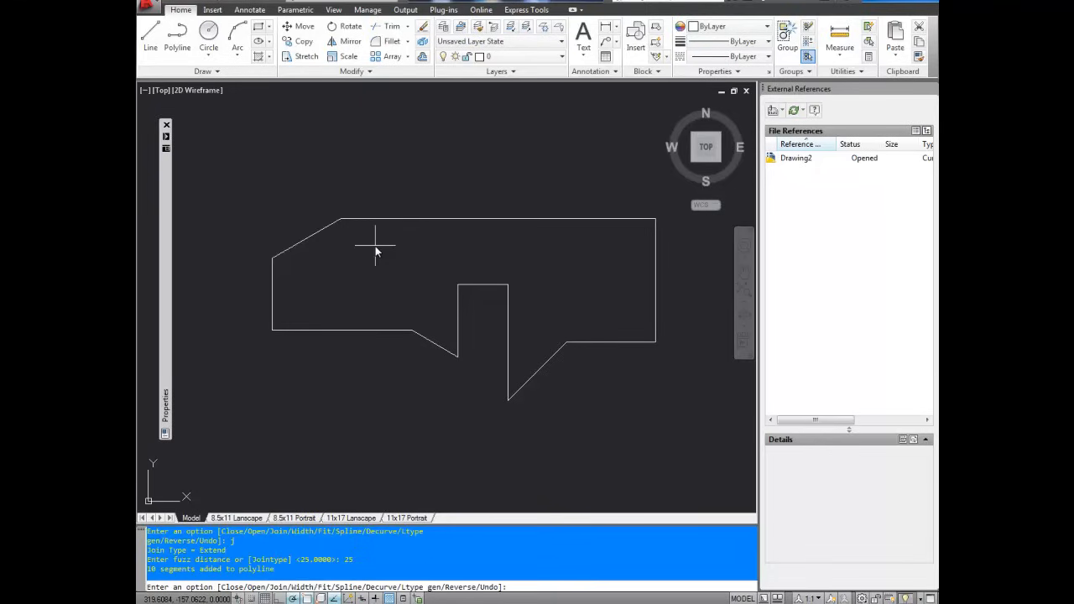
text(c)
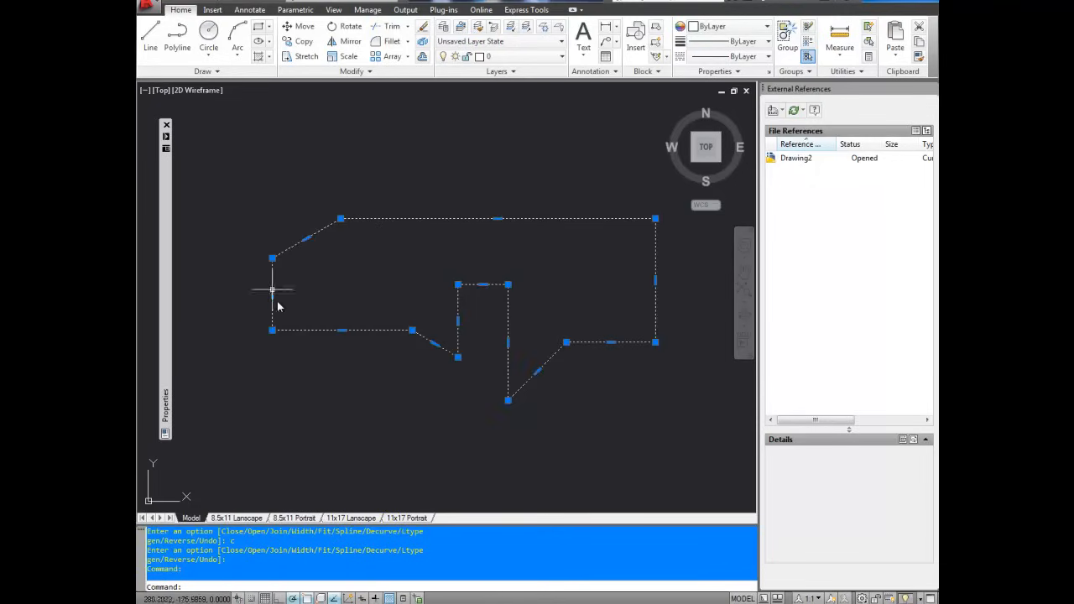
mouse_move(294, 347)
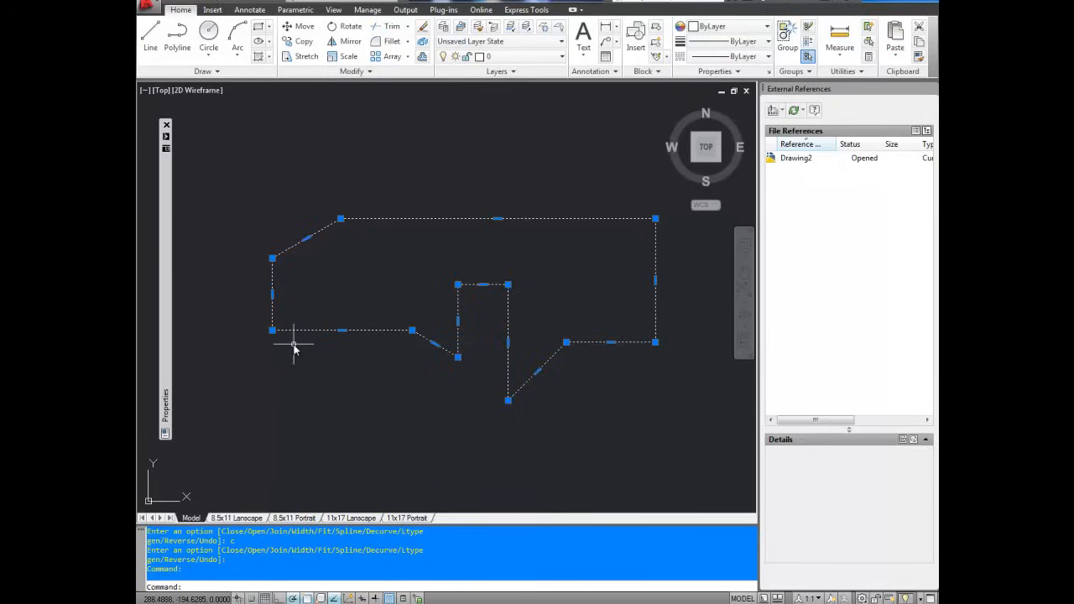
key(Escape)
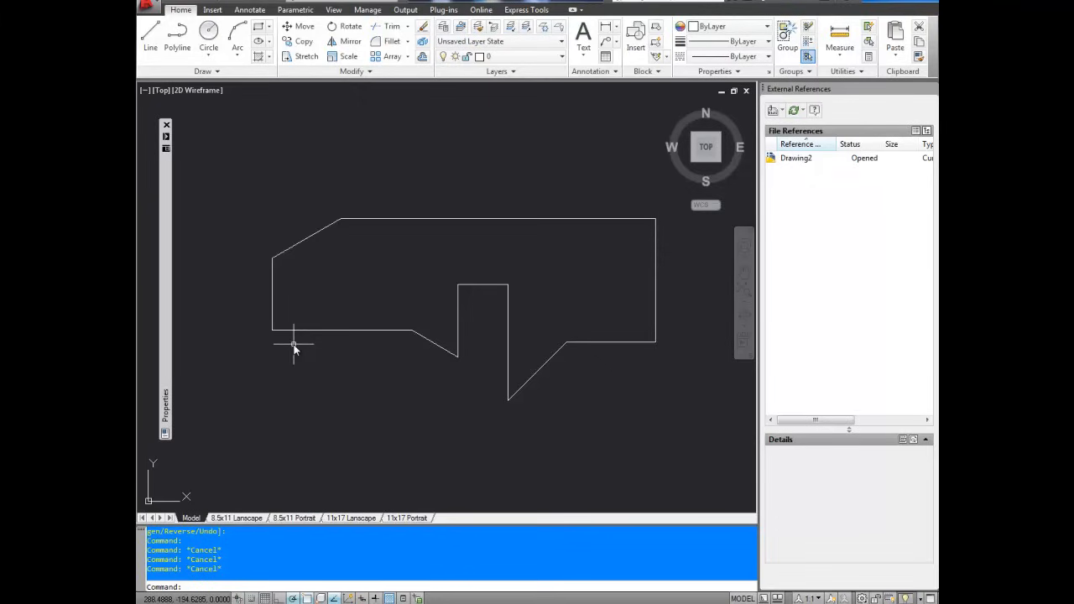
Step: Explode the closed outline and confirm the top edge selects as a single line
text(EXPLODE)
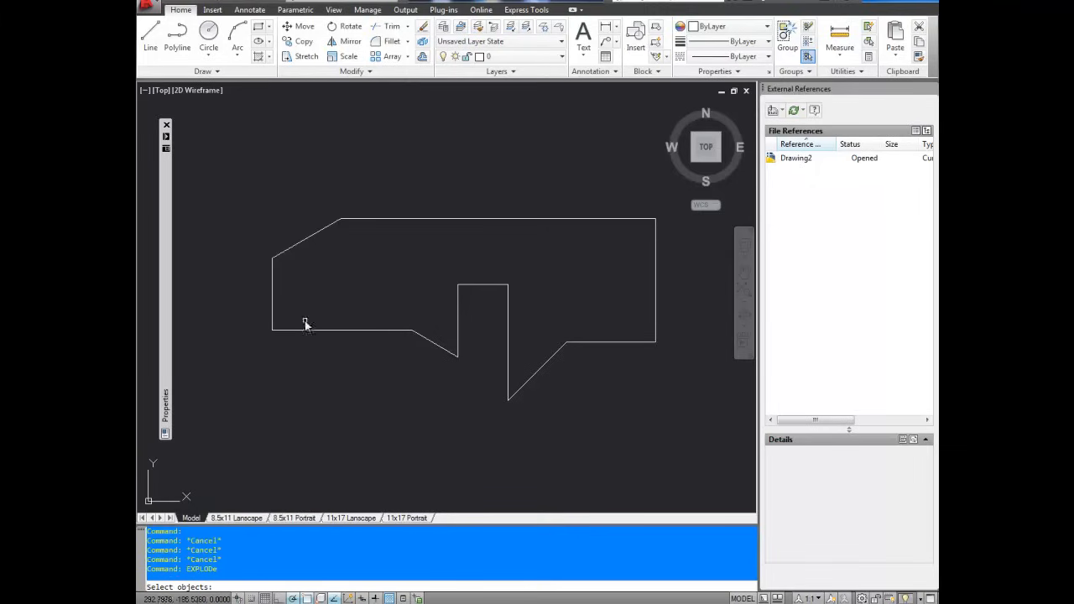
click(306, 329)
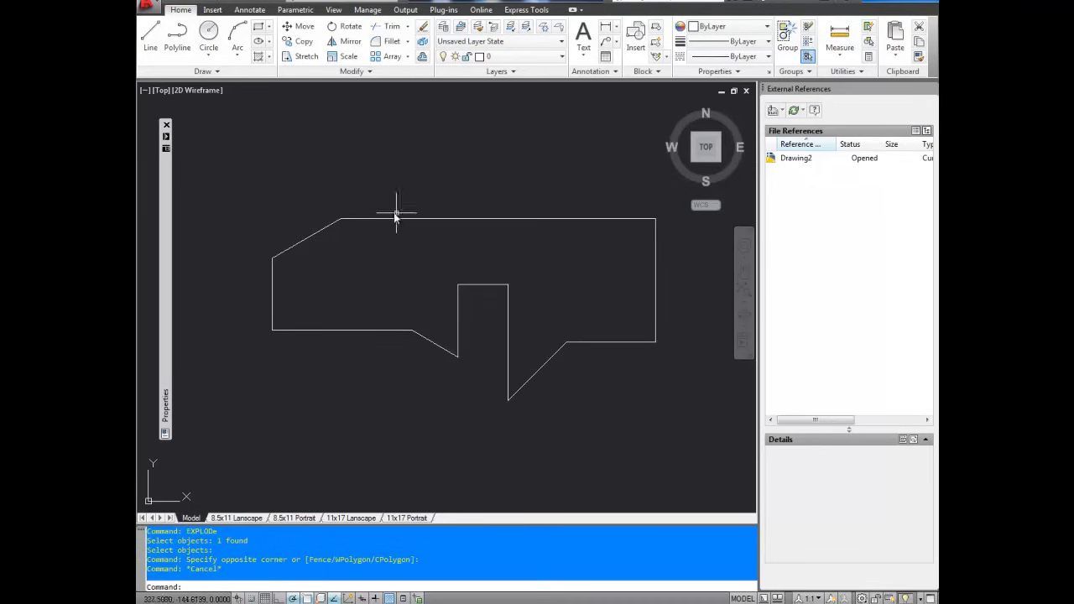
click(394, 218)
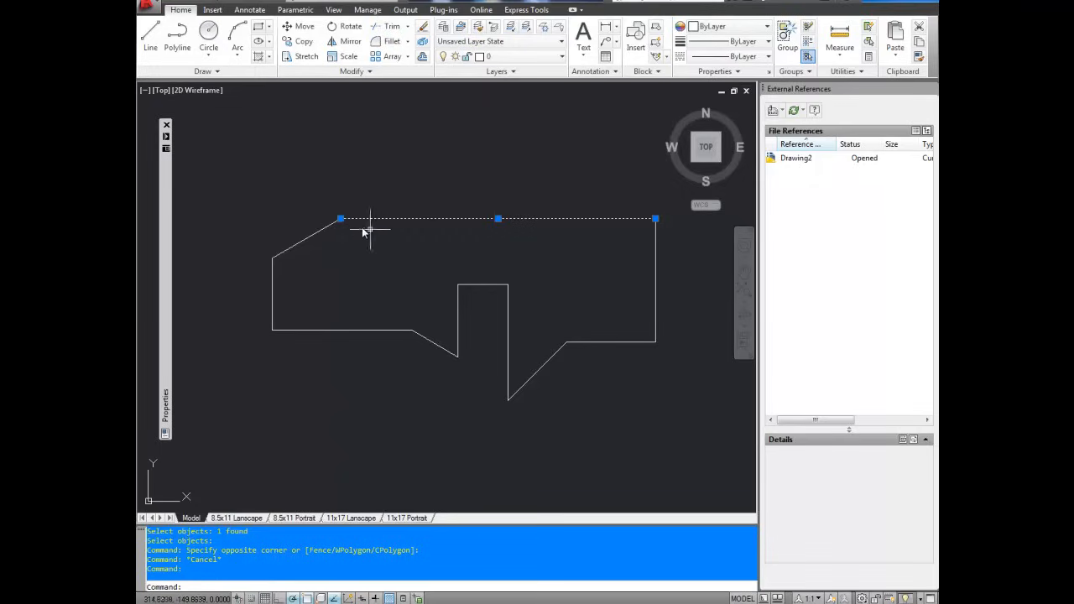
key(Escape)
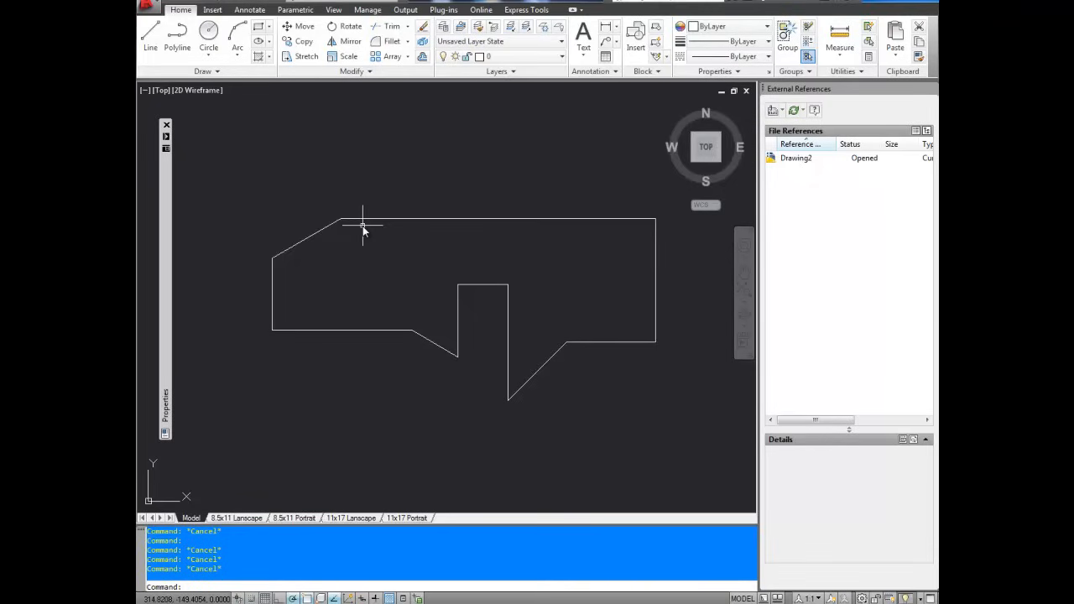
mouse_move(359, 233)
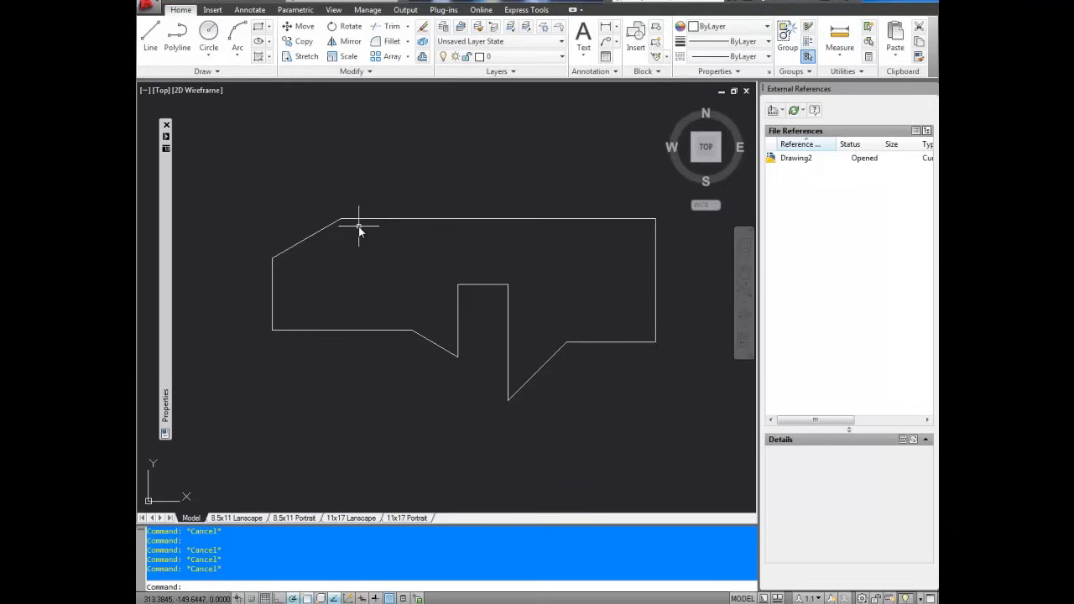
mouse_move(346, 243)
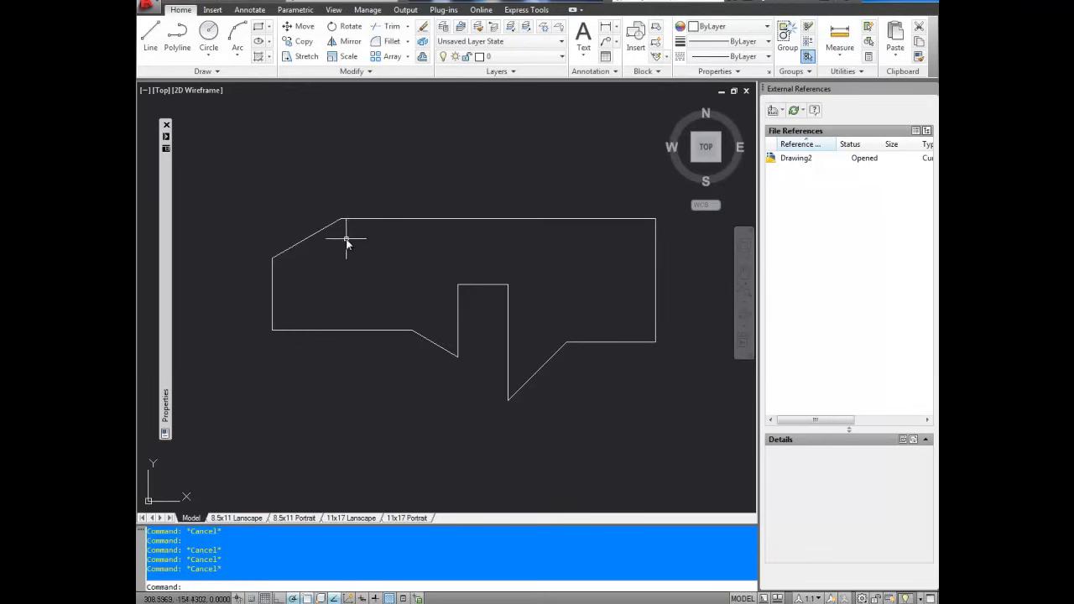